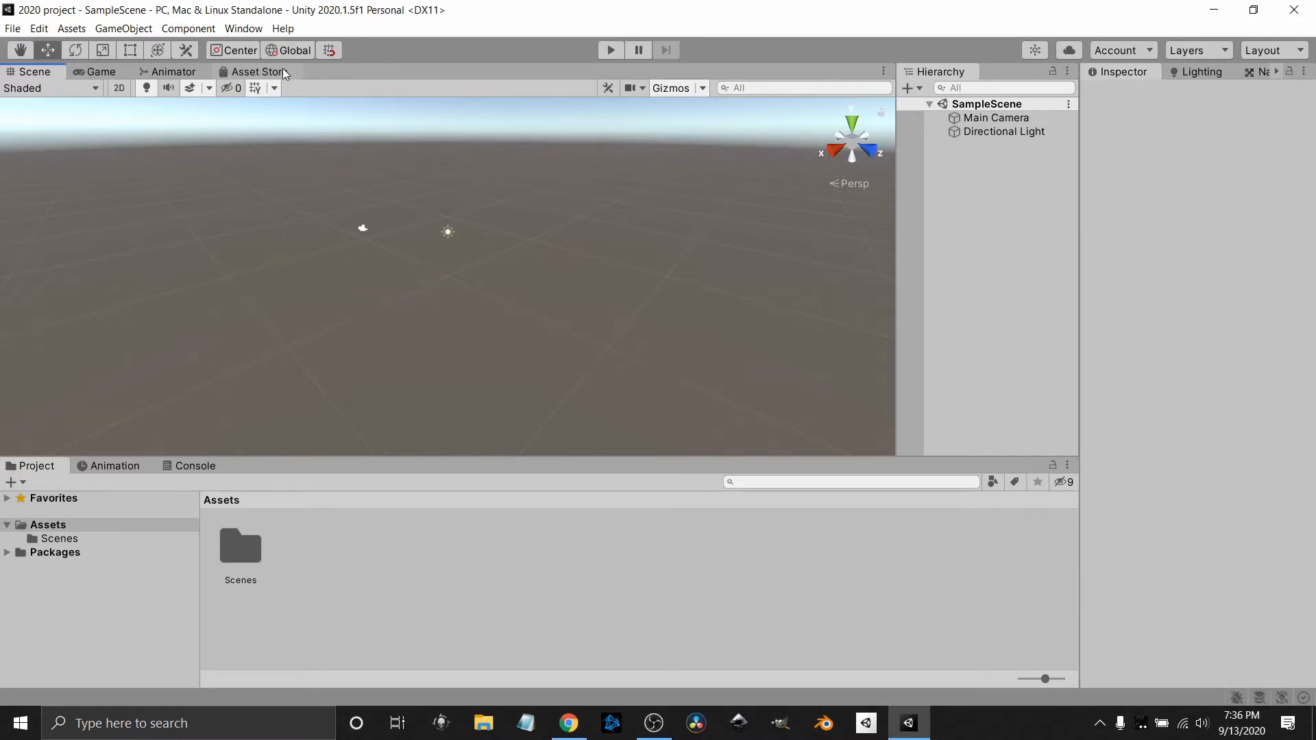
Step: Show the Asset Store tab and scroll through its 'Asset Store has moved' notice
{"action": "left_click", "coordinate": [257, 72]}
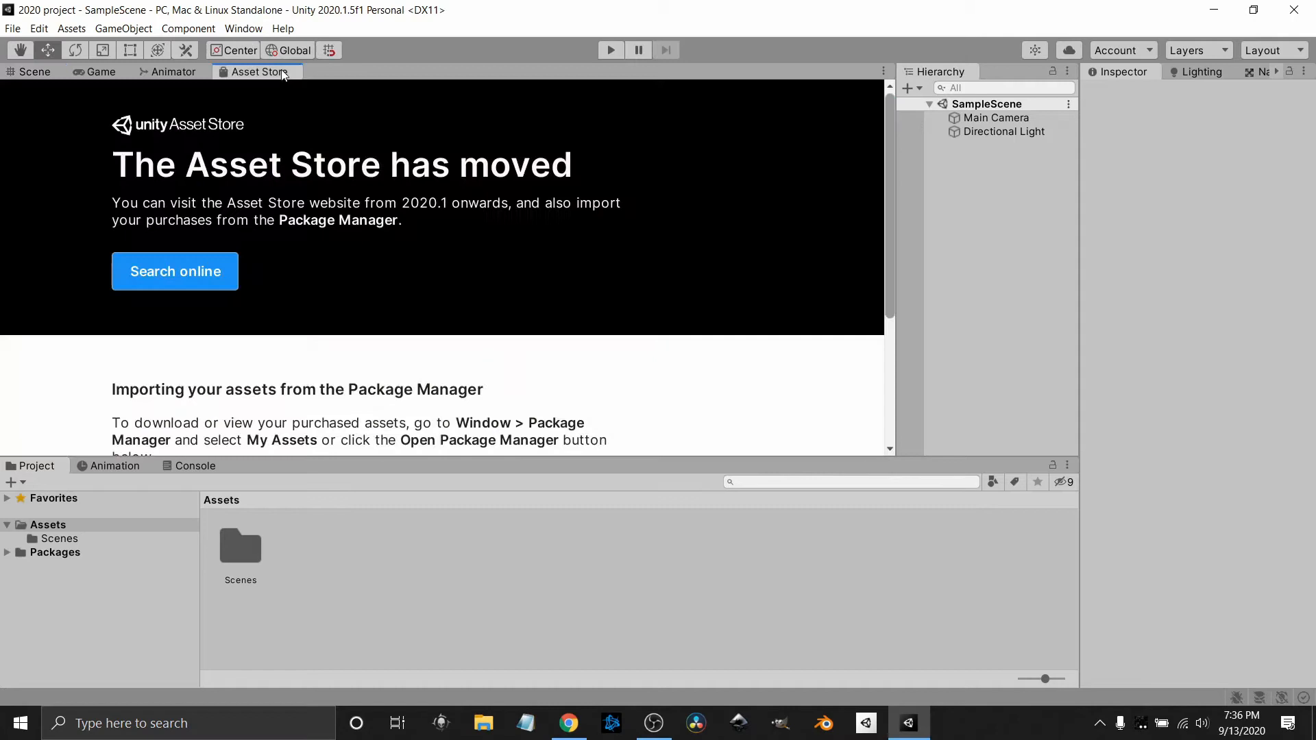
{"action": "mouse_move", "coordinate": [203, 139]}
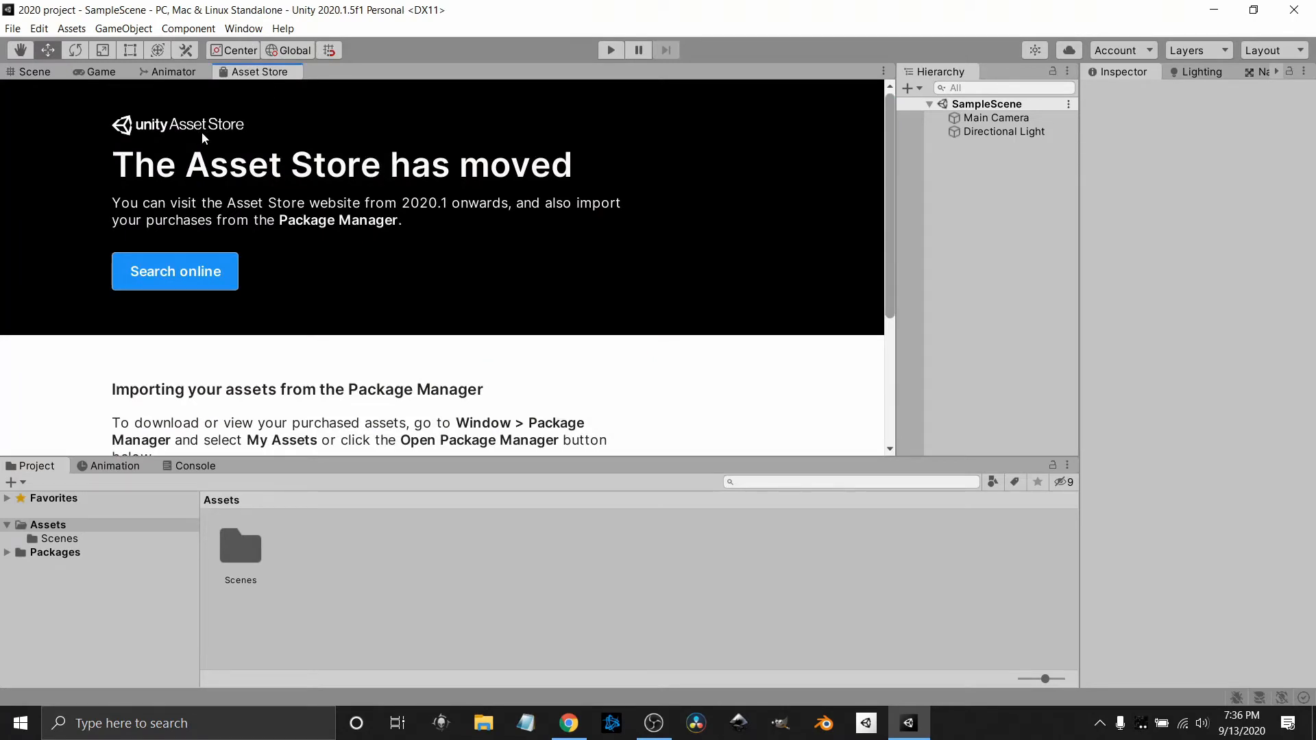
{"action": "mouse_move", "coordinate": [375, 214]}
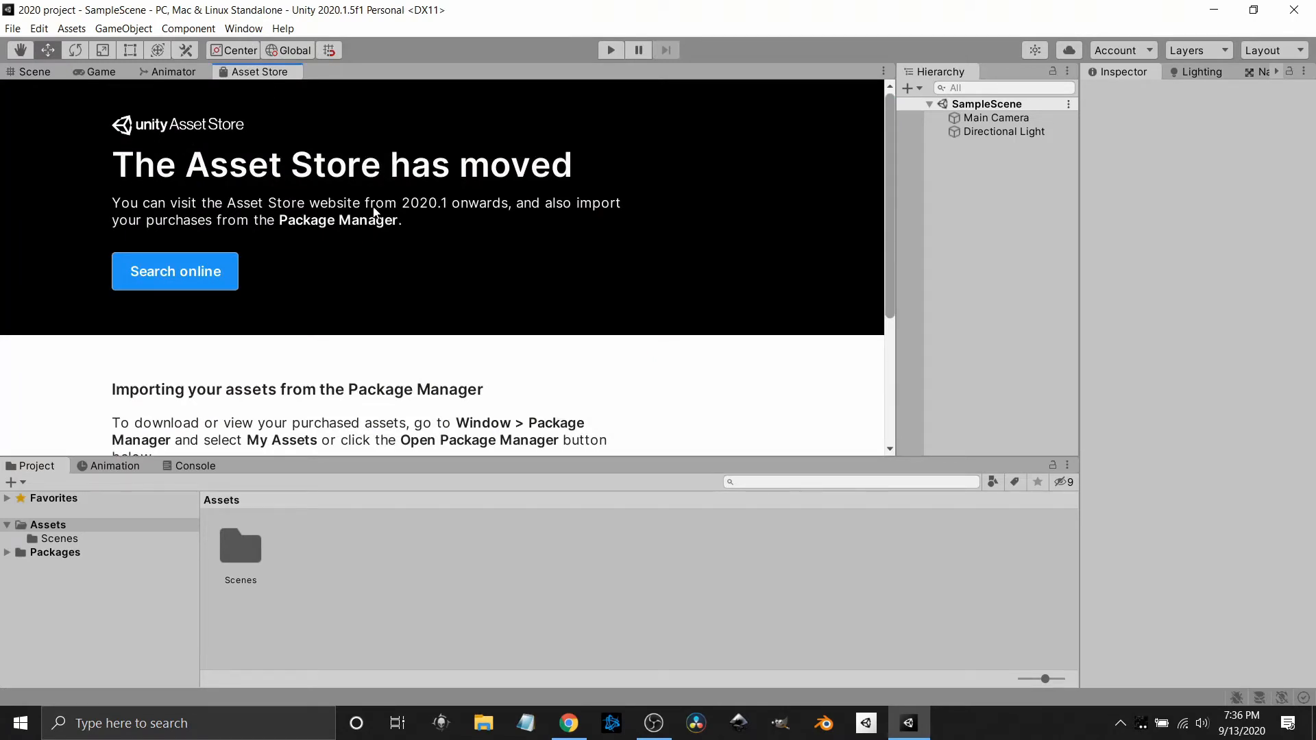
{"action": "mouse_move", "coordinate": [553, 143]}
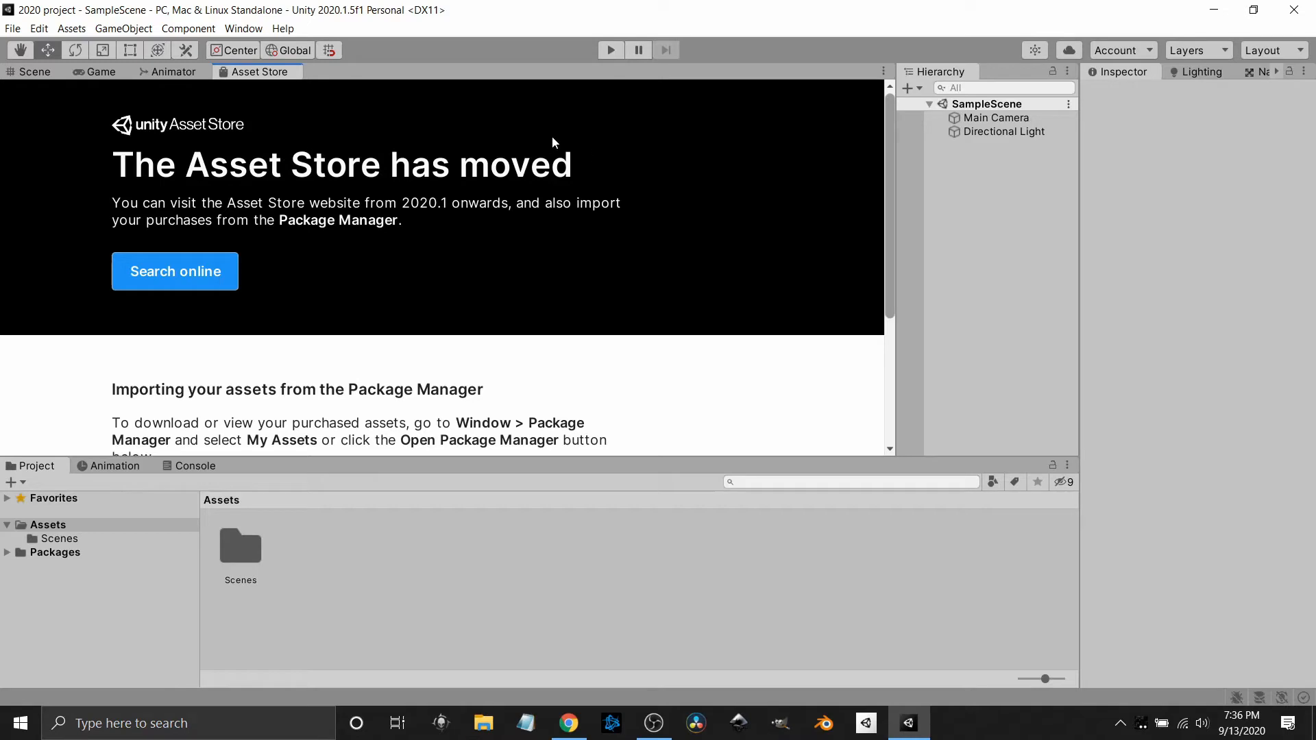
{"action": "mouse_move", "coordinate": [458, 314]}
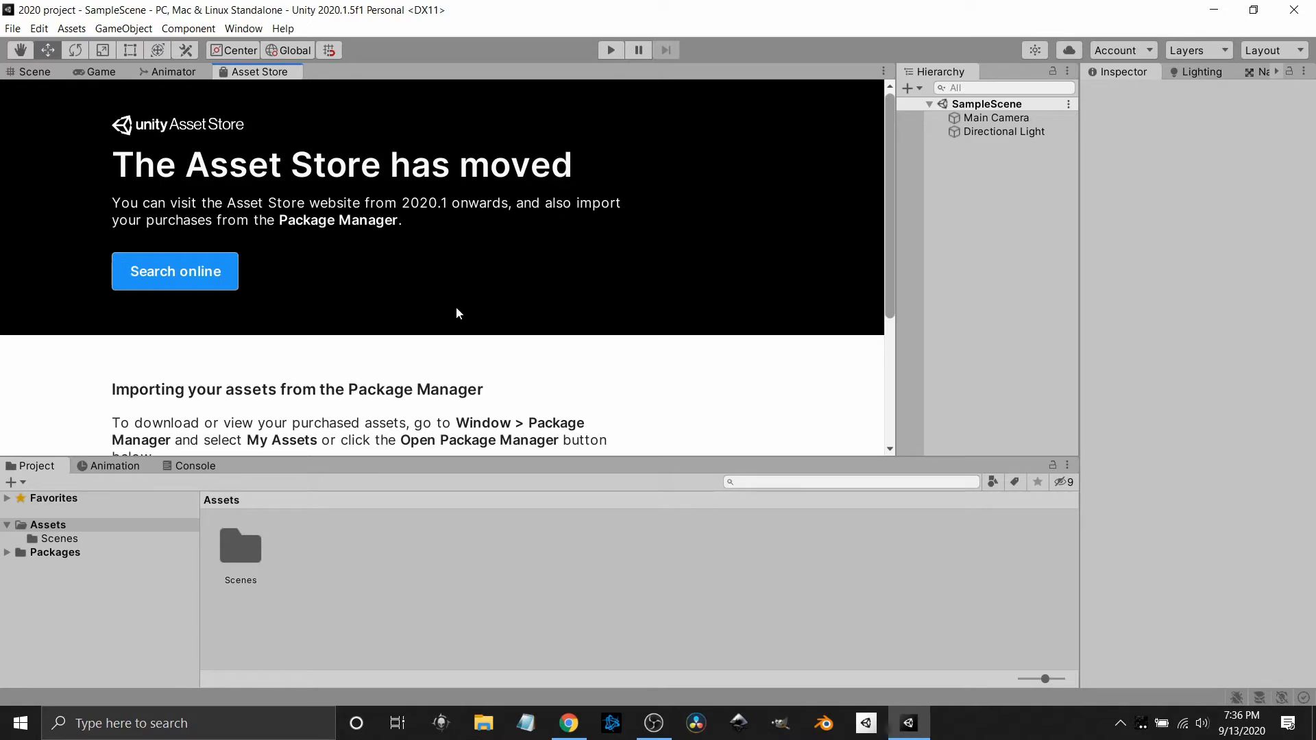
{"action": "scroll", "scroll_direction": "down", "scroll_amount": 3}
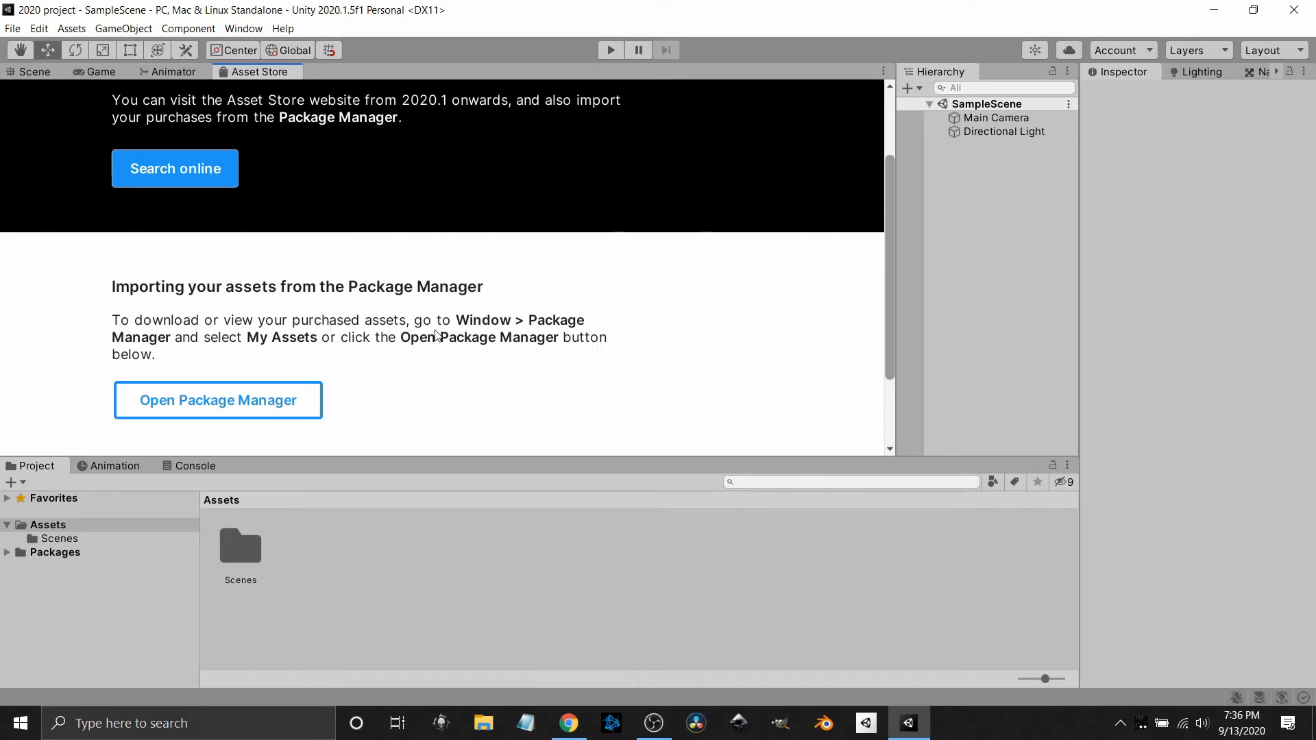
{"action": "scroll", "scroll_direction": "down", "scroll_amount": 3}
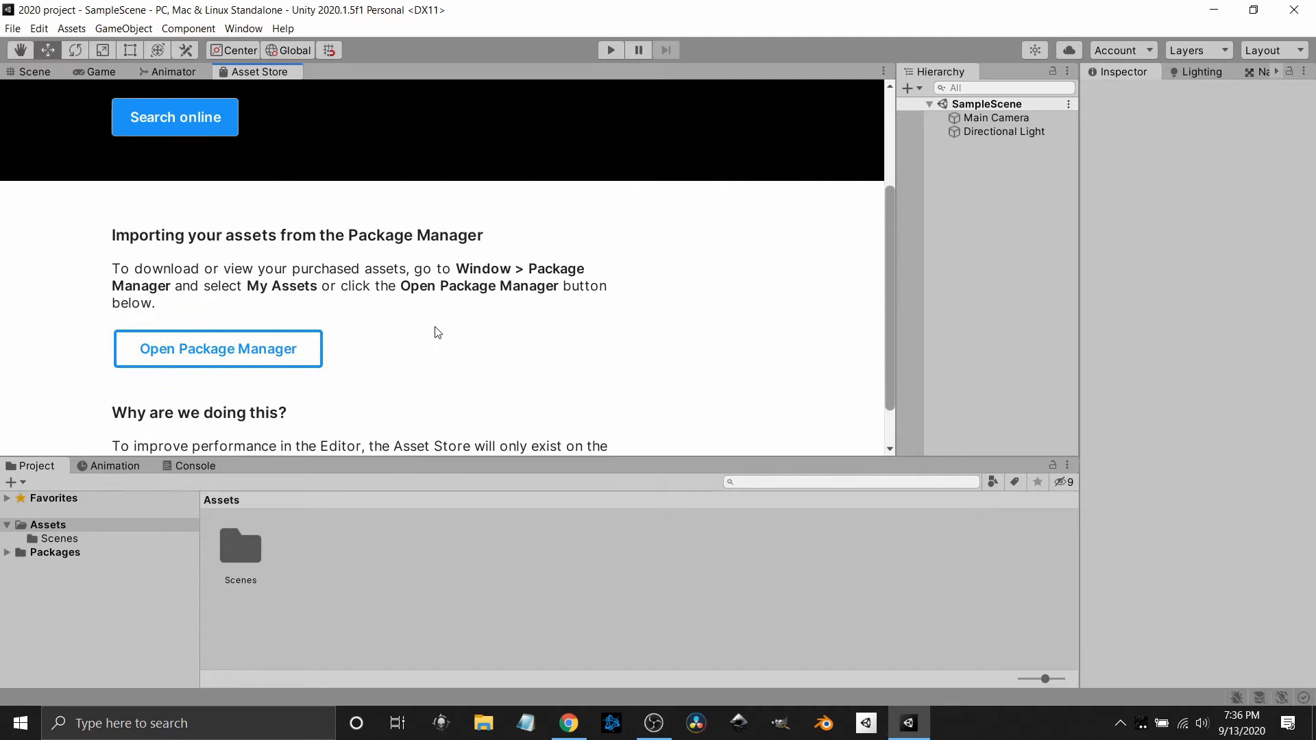
{"action": "scroll", "scroll_direction": "up", "scroll_amount": 3}
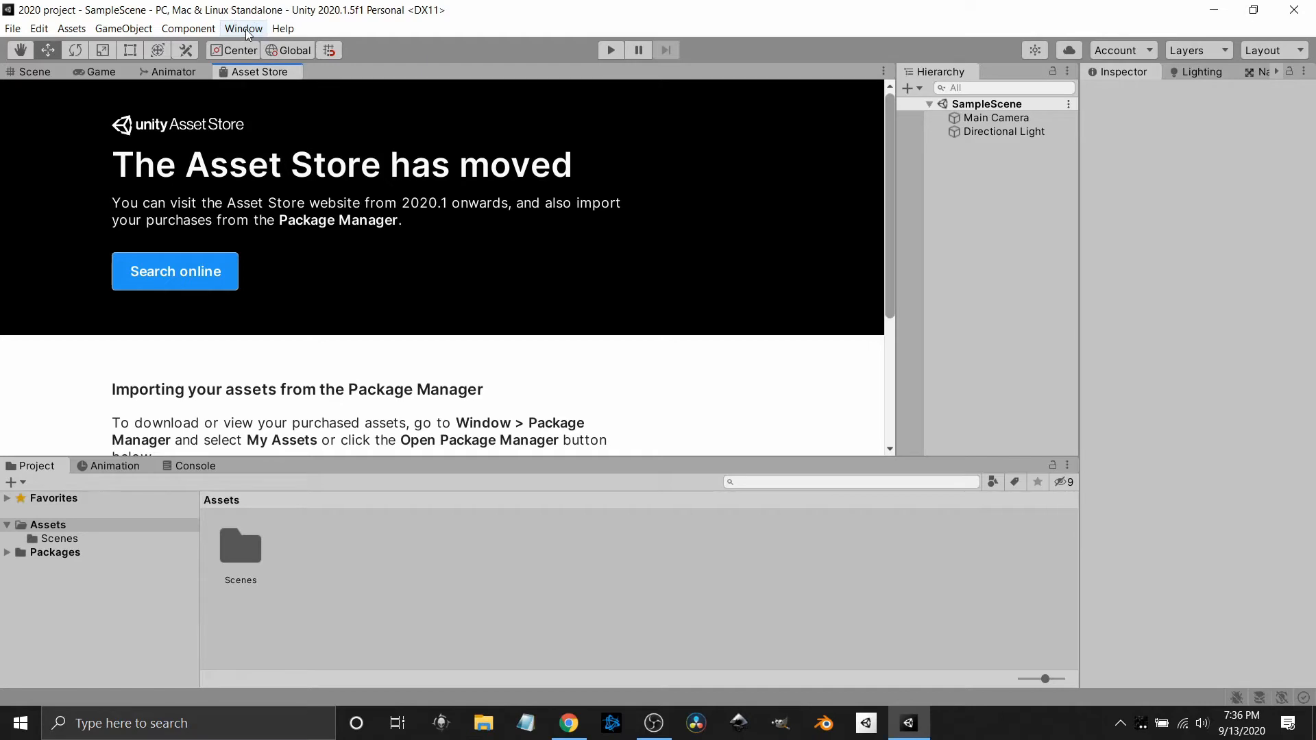
Step: Open Window > Package Manager and switch the Packages dropdown to My Assets
{"action": "left_click", "coordinate": [243, 28]}
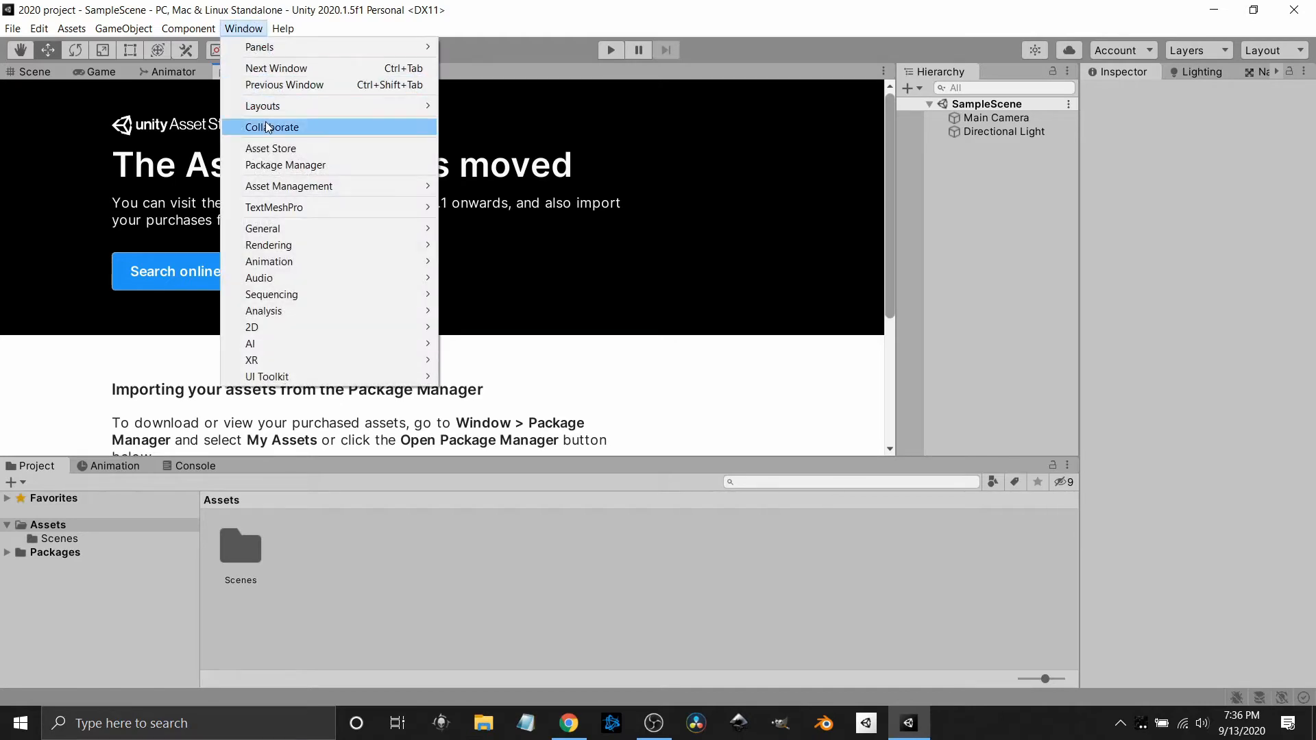
{"action": "mouse_move", "coordinate": [277, 167]}
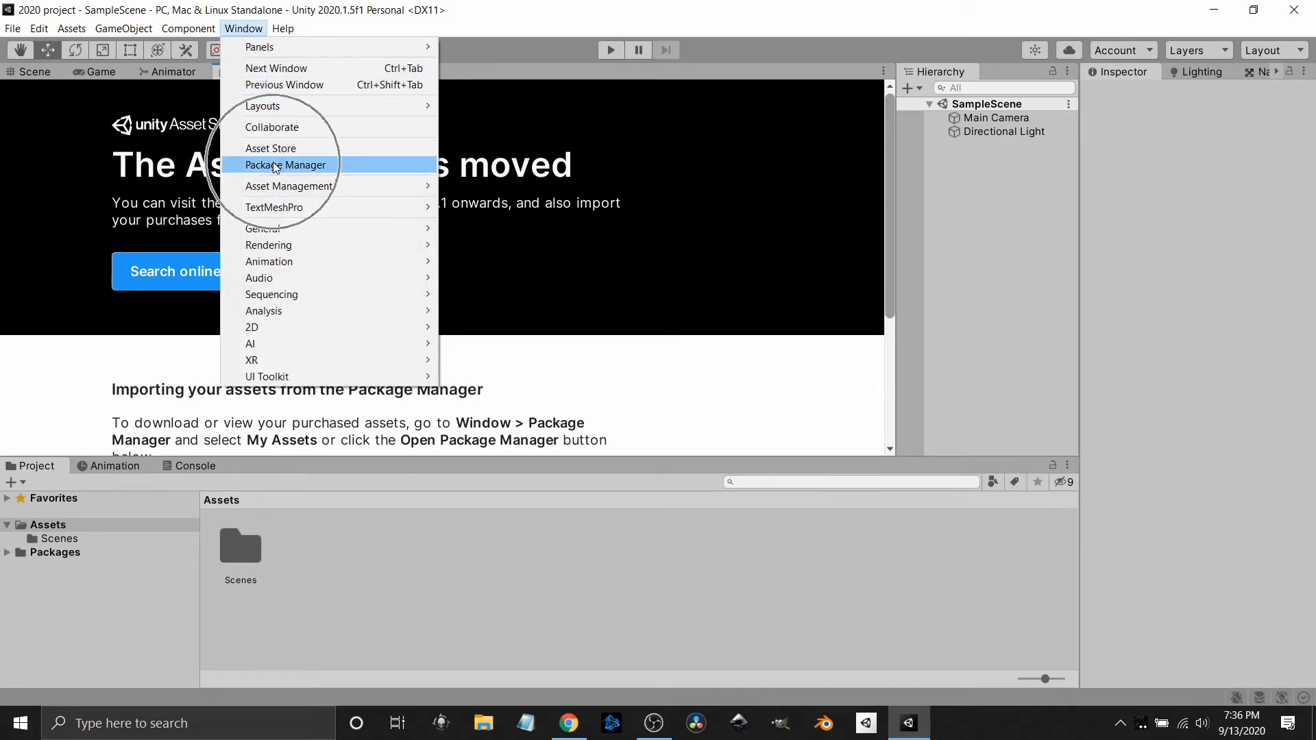
{"action": "left_click", "coordinate": [285, 164]}
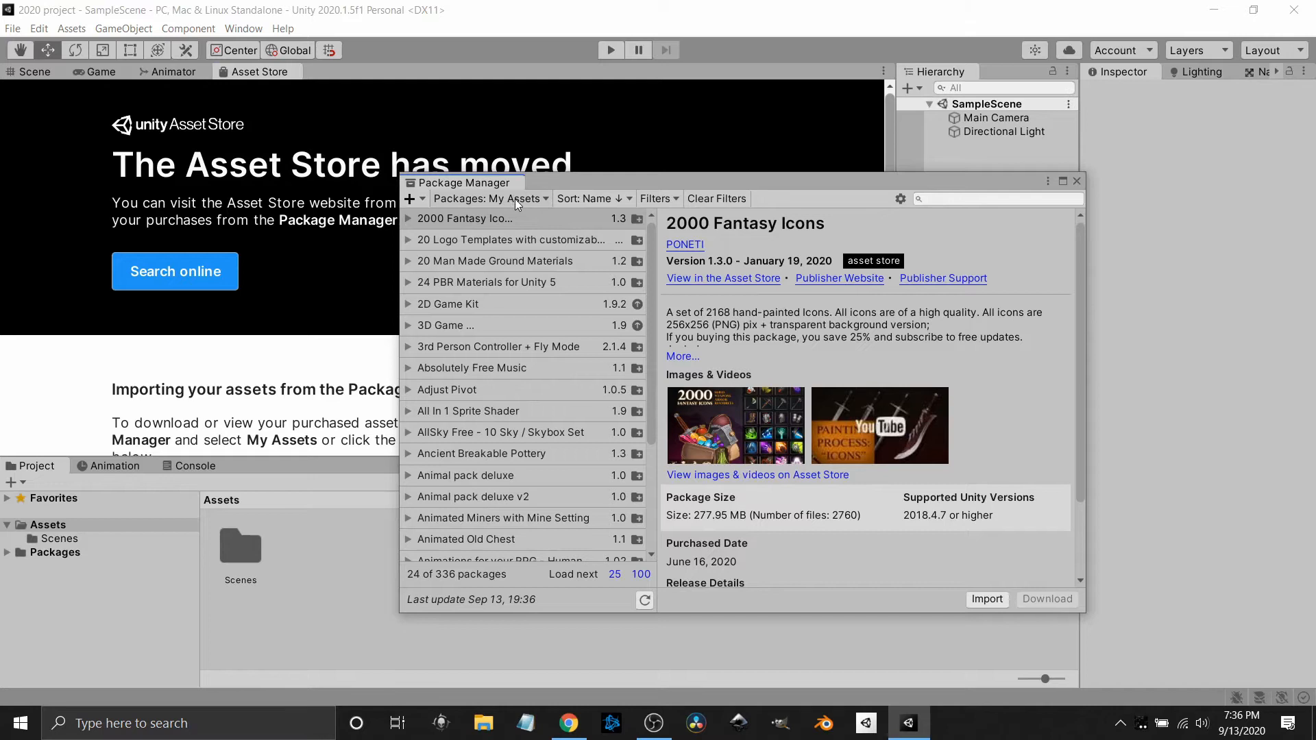
{"action": "left_click", "coordinate": [489, 198]}
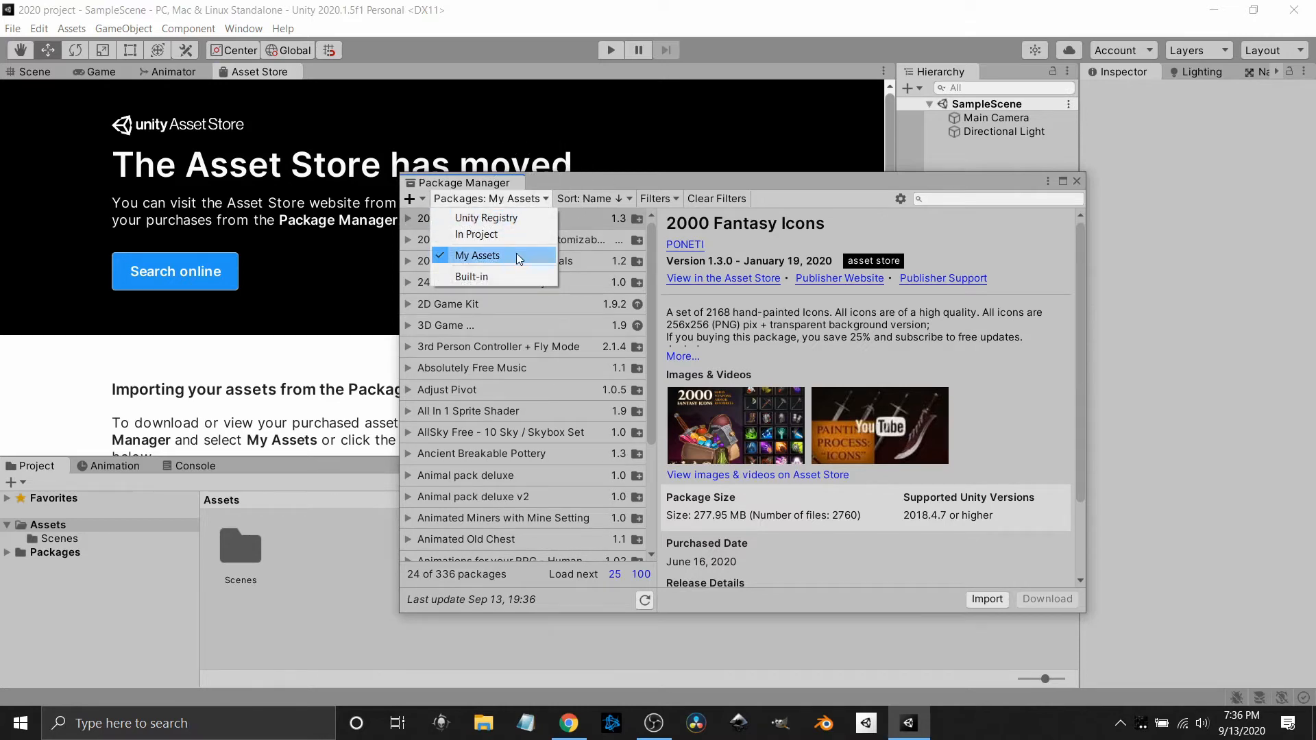
{"action": "left_click", "coordinate": [476, 255]}
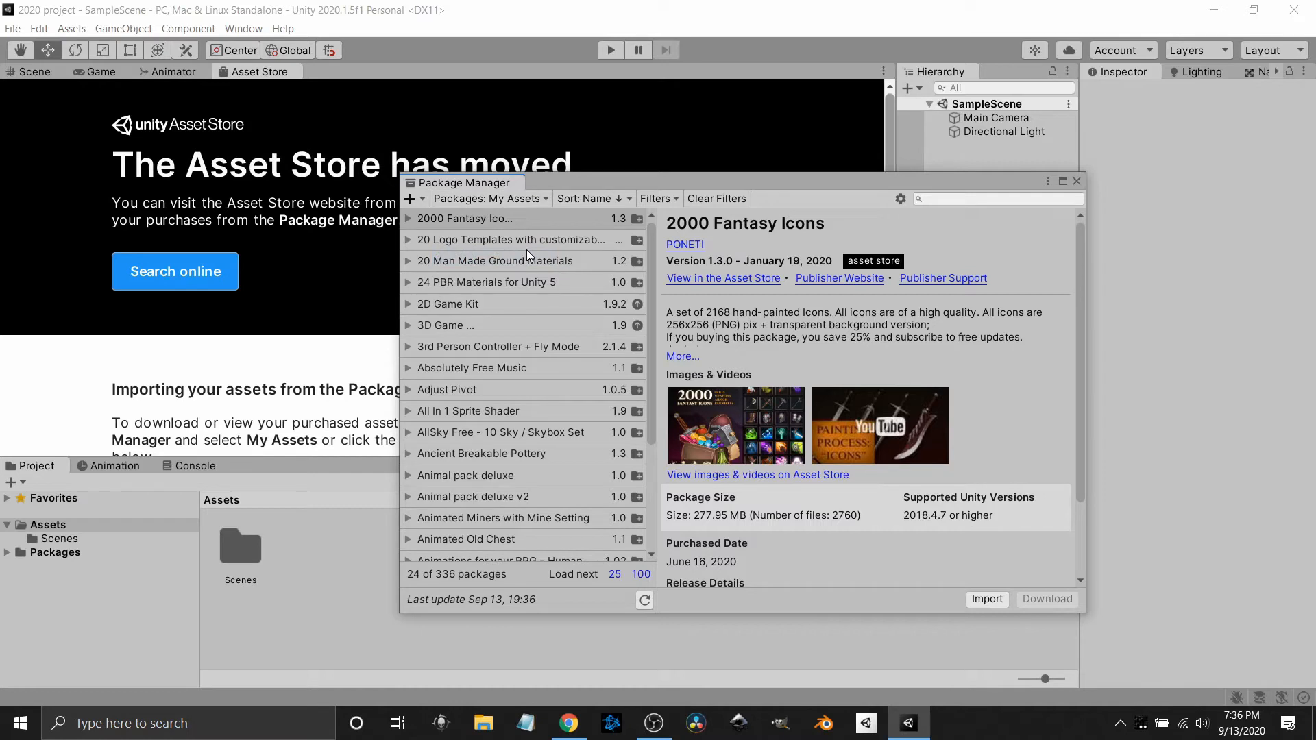
{"action": "mouse_move", "coordinate": [566, 397]}
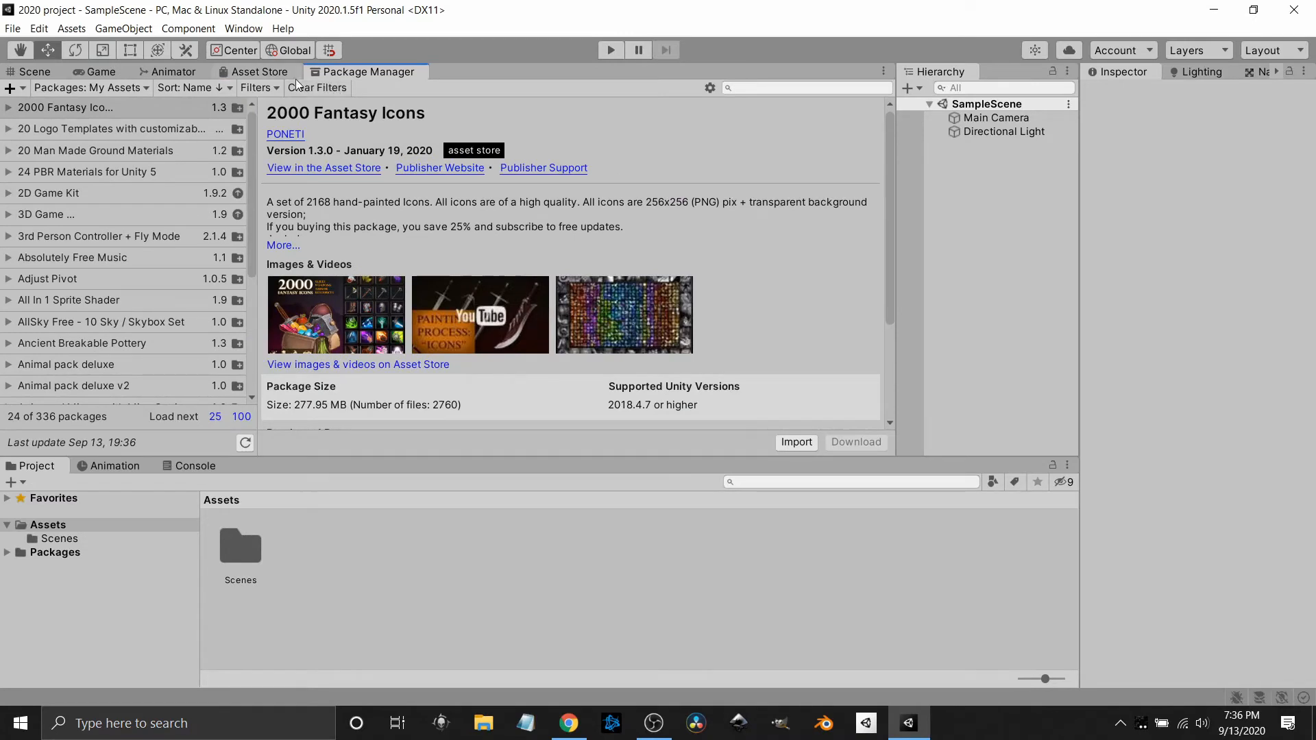
Step: Switch to the Scene tab, then back to the docked Package Manager tab
{"action": "left_click", "coordinate": [30, 71]}
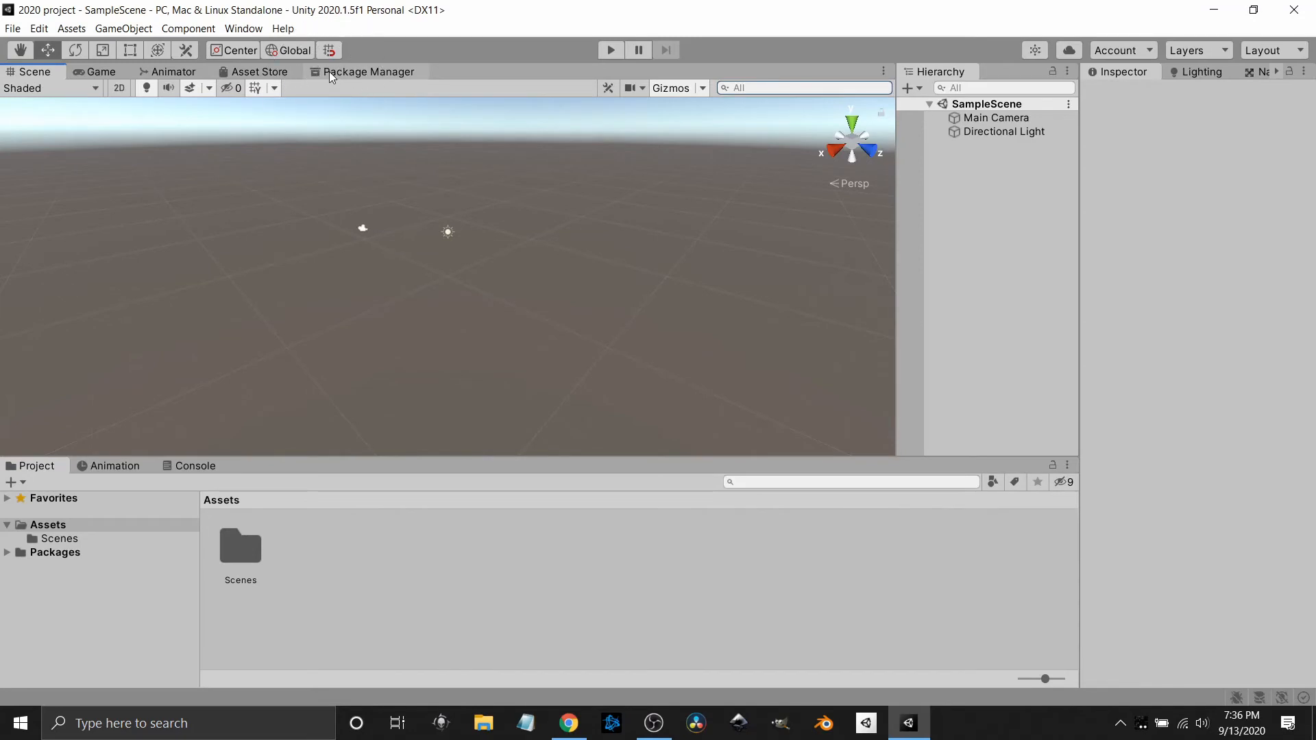
{"action": "left_click", "coordinate": [368, 71]}
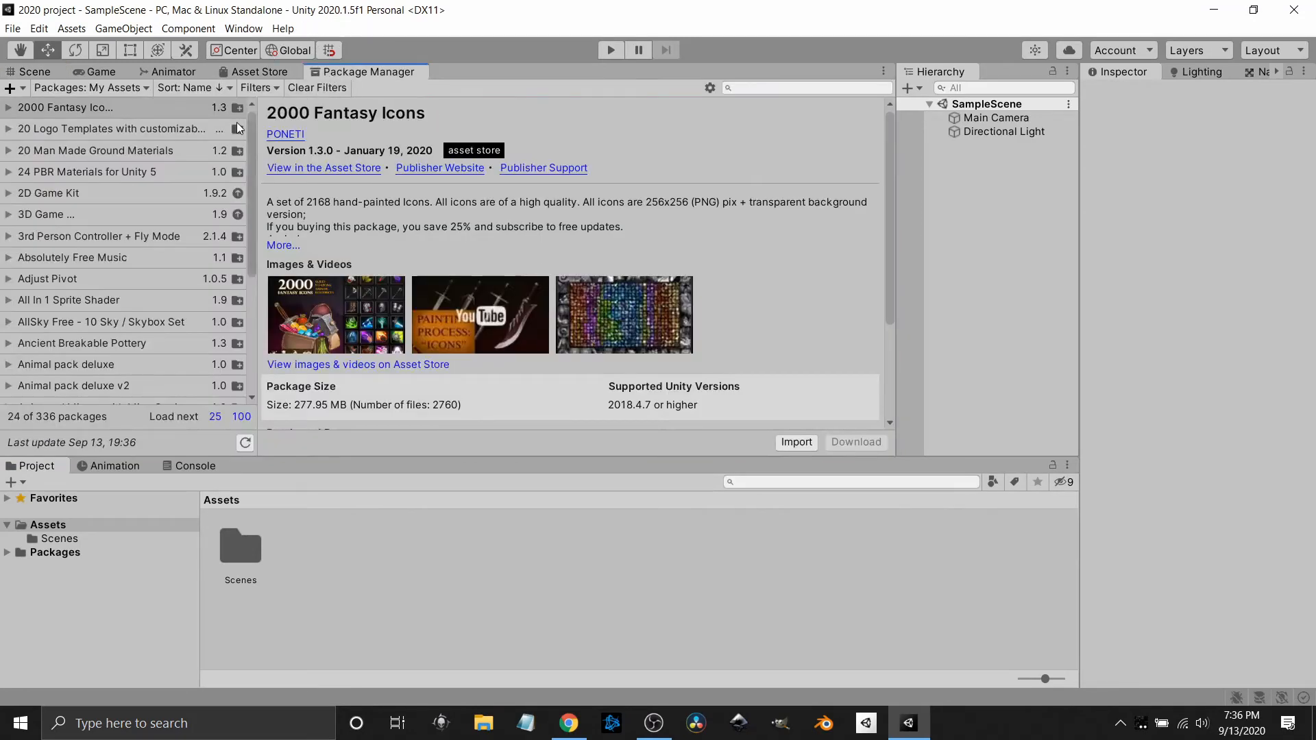
{"action": "mouse_move", "coordinate": [219, 212]}
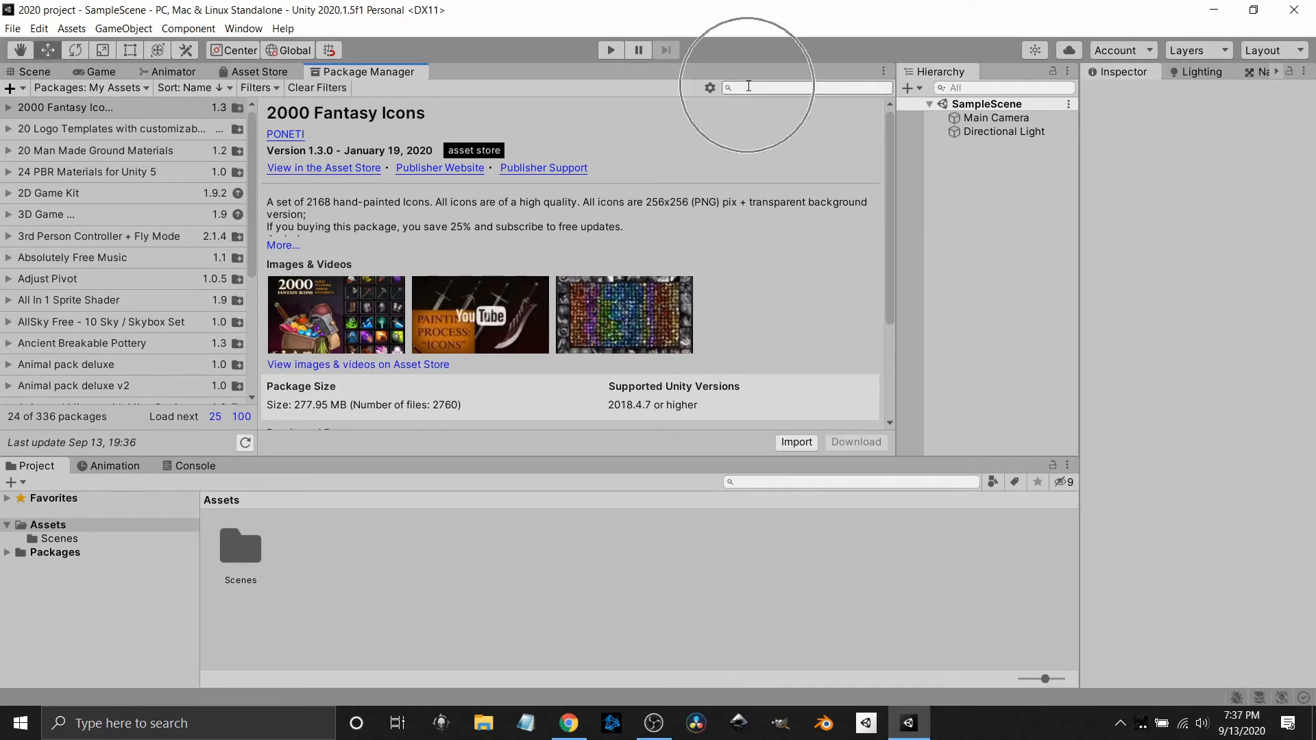
Step: Search My Assets for 'helicopter' and scroll Base Helicopter Controller details to Purchased Date
{"action": "left_click", "coordinate": [805, 87]}
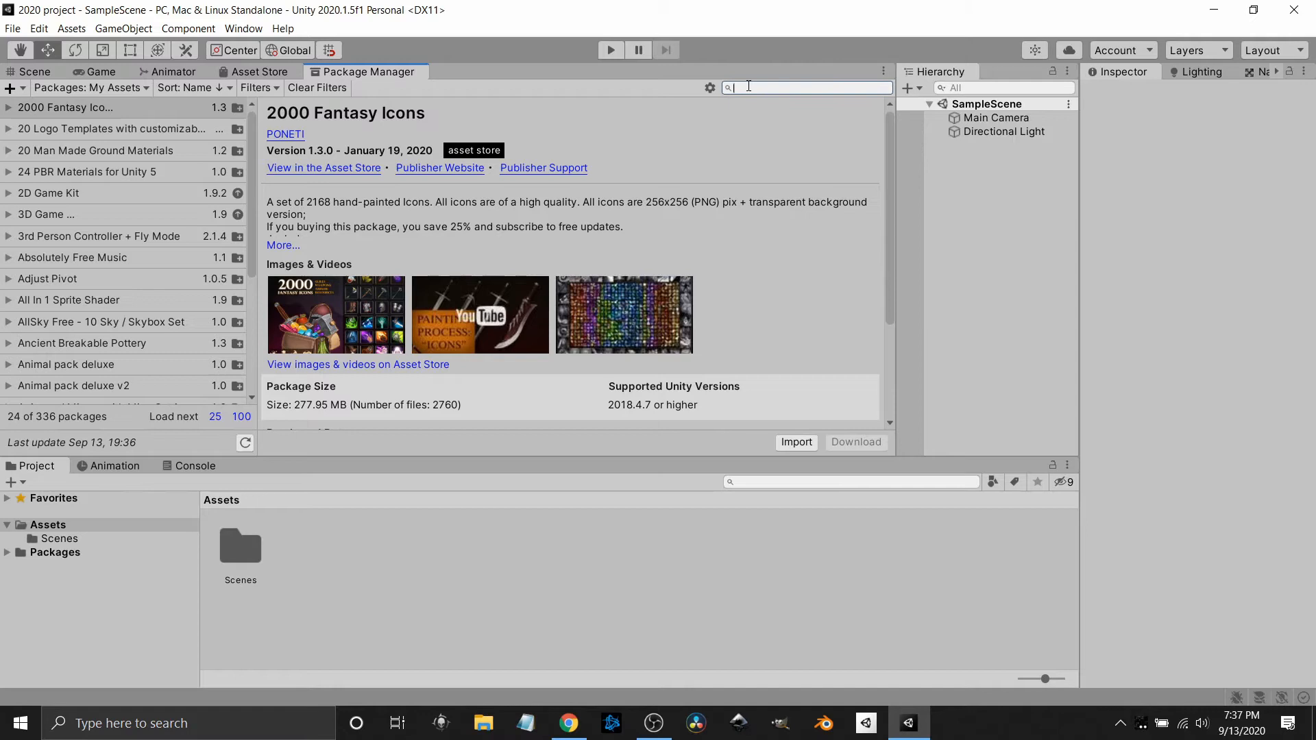
{"action": "type", "text": "hello"}
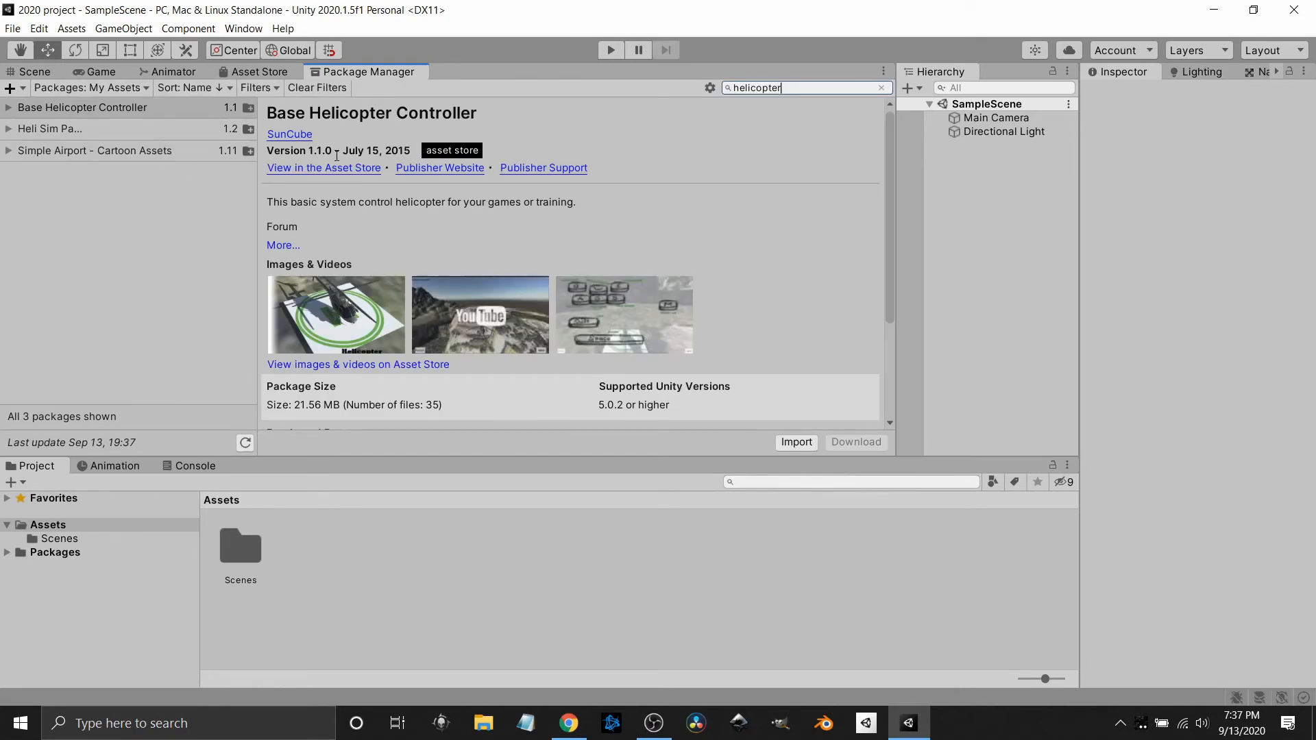
{"action": "scroll", "scroll_direction": "down", "scroll_amount": 3}
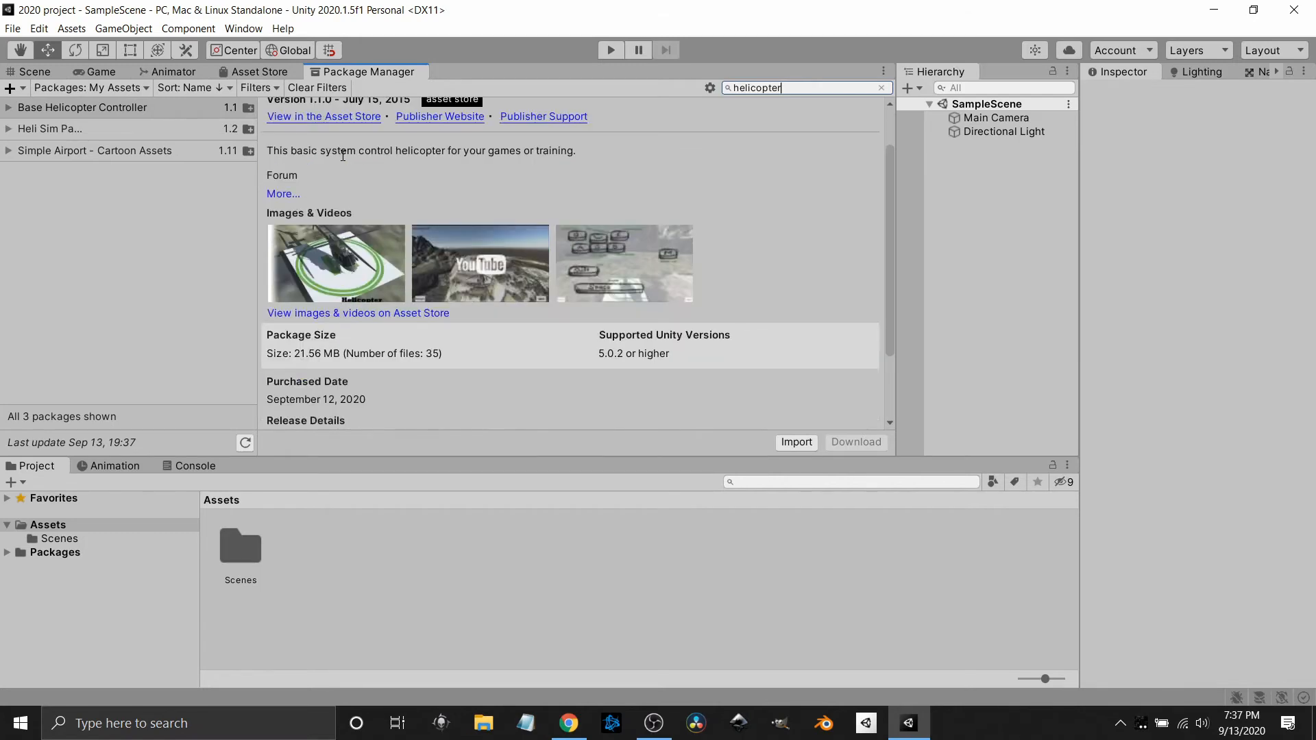
{"action": "scroll", "scroll_direction": "down", "scroll_amount": 3}
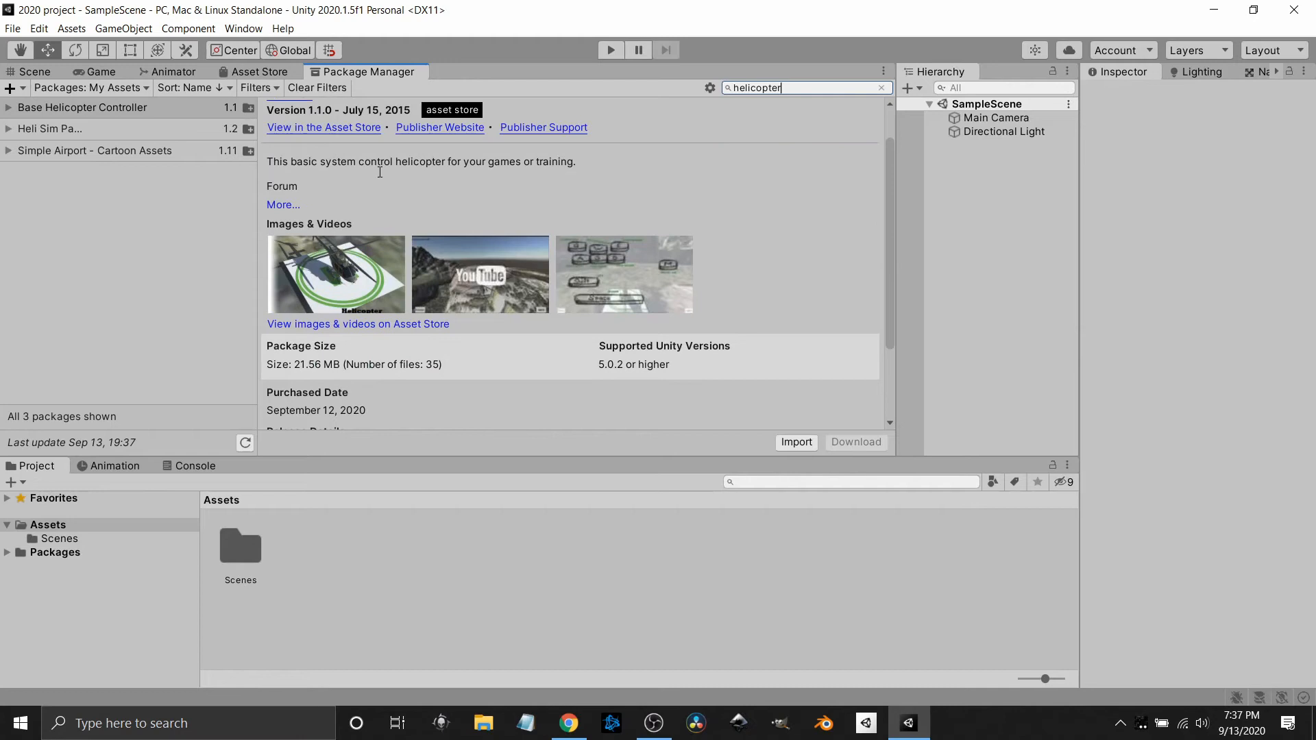
{"action": "mouse_move", "coordinate": [375, 310]}
{"action": "type", "text": "p"}
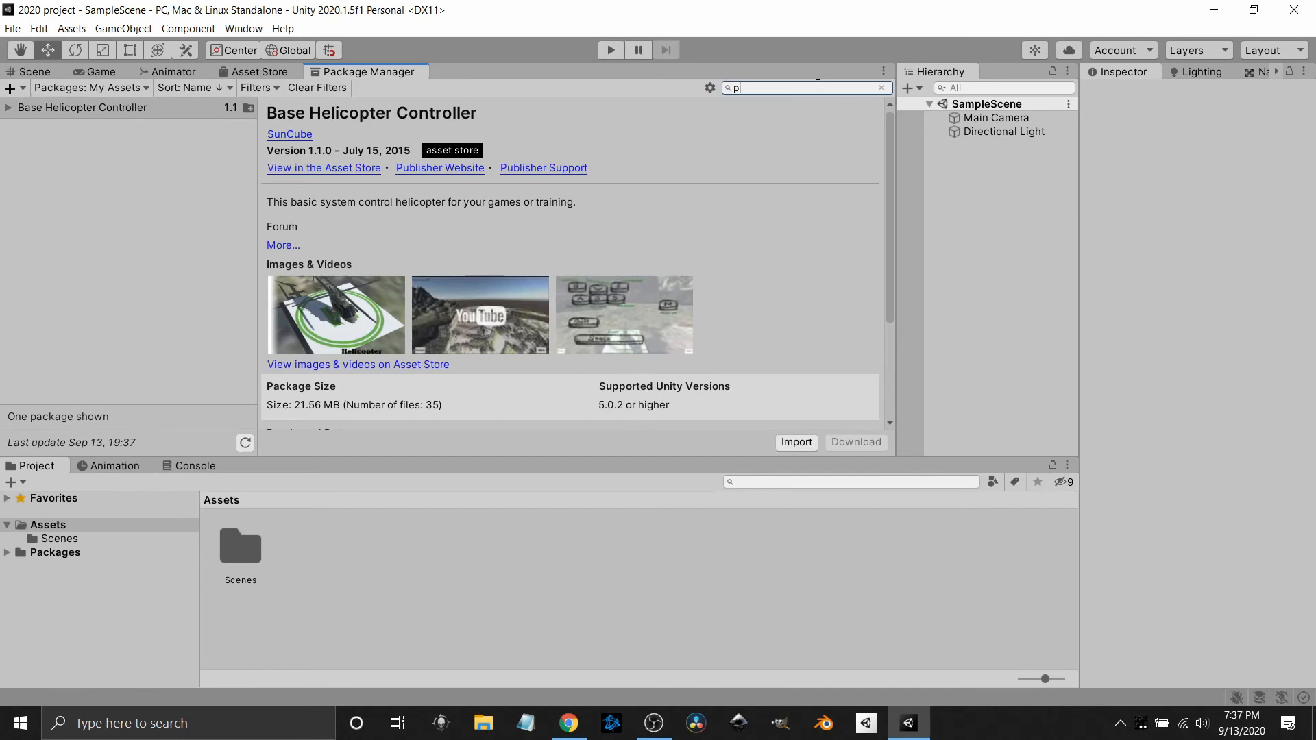
Step: Change the My Assets search text to 'poly'
{"action": "type", "text": "oly"}
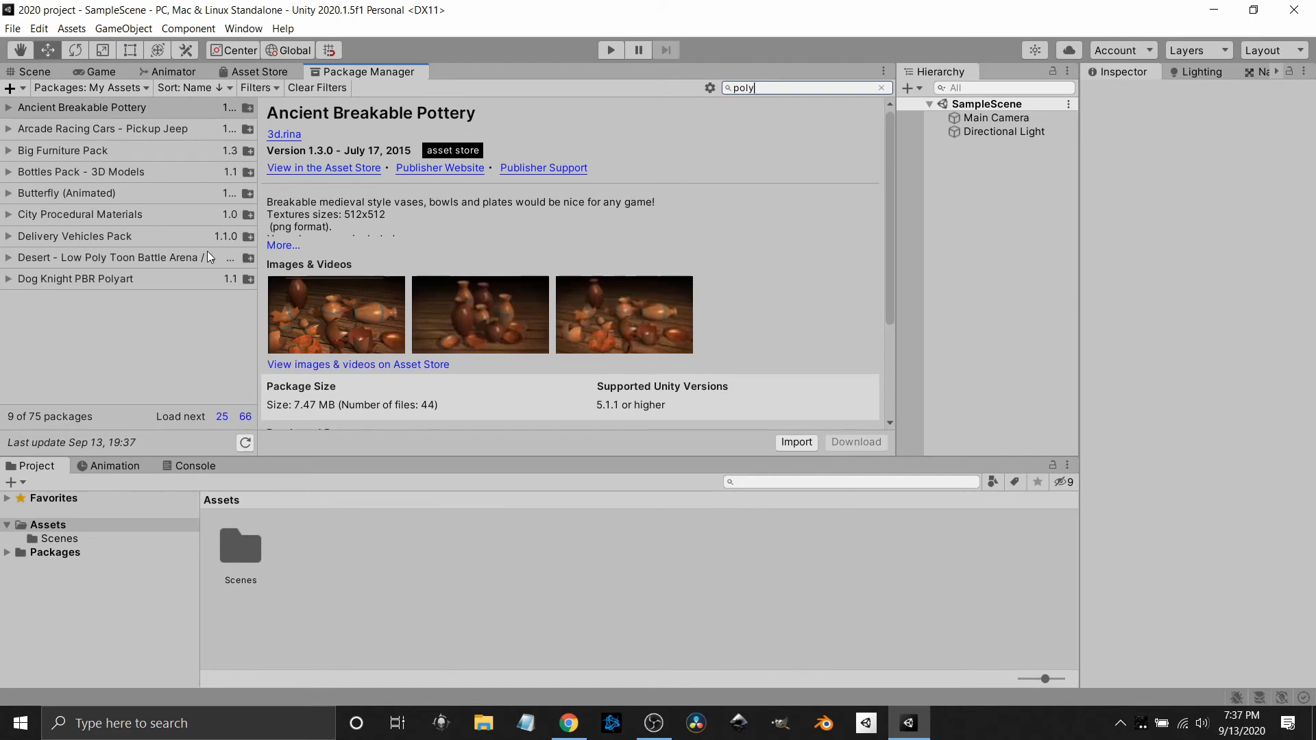
{"action": "mouse_move", "coordinate": [224, 325]}
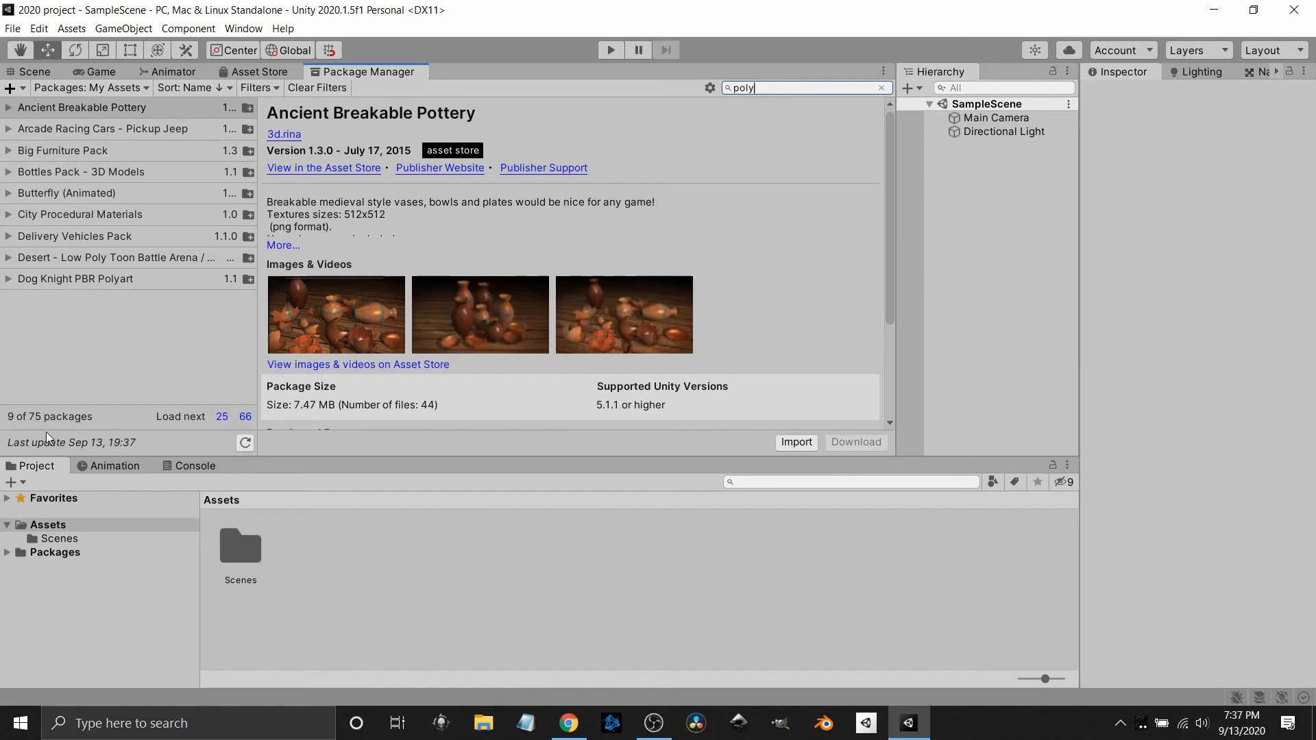
{"action": "mouse_move", "coordinate": [209, 434]}
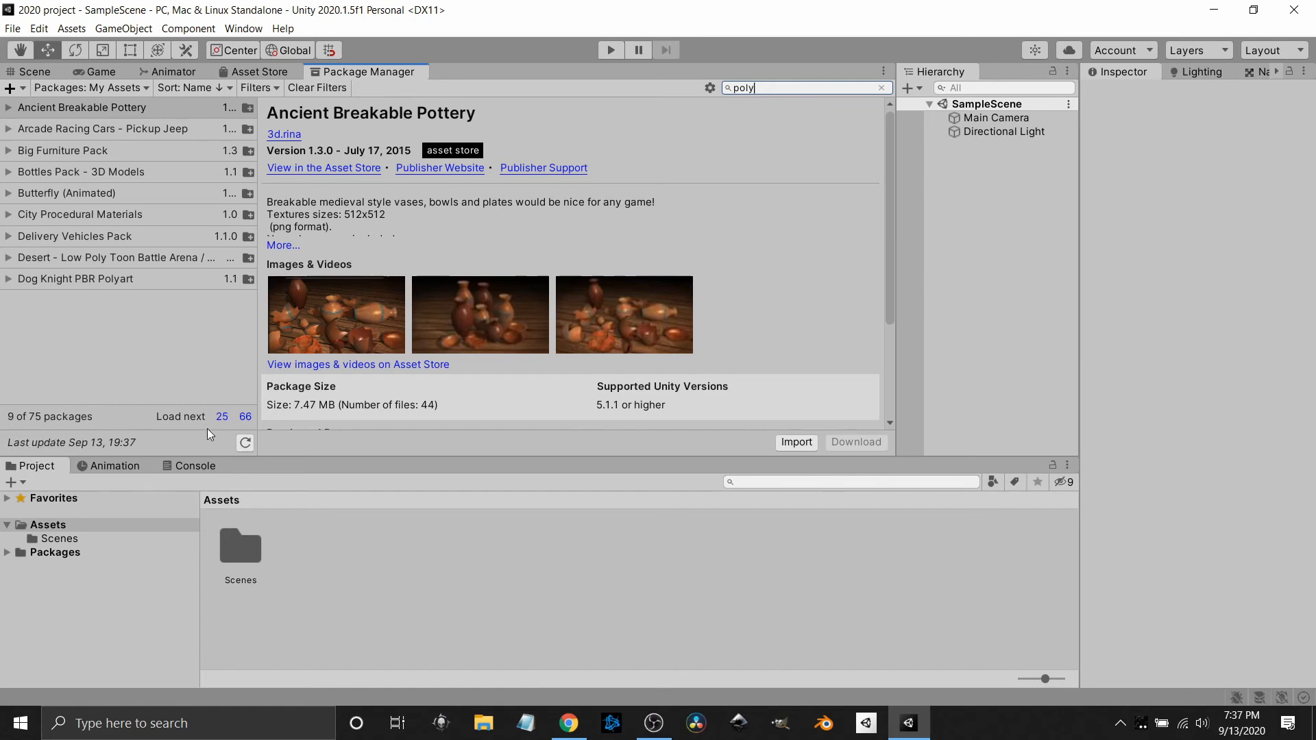
{"action": "mouse_move", "coordinate": [226, 419]}
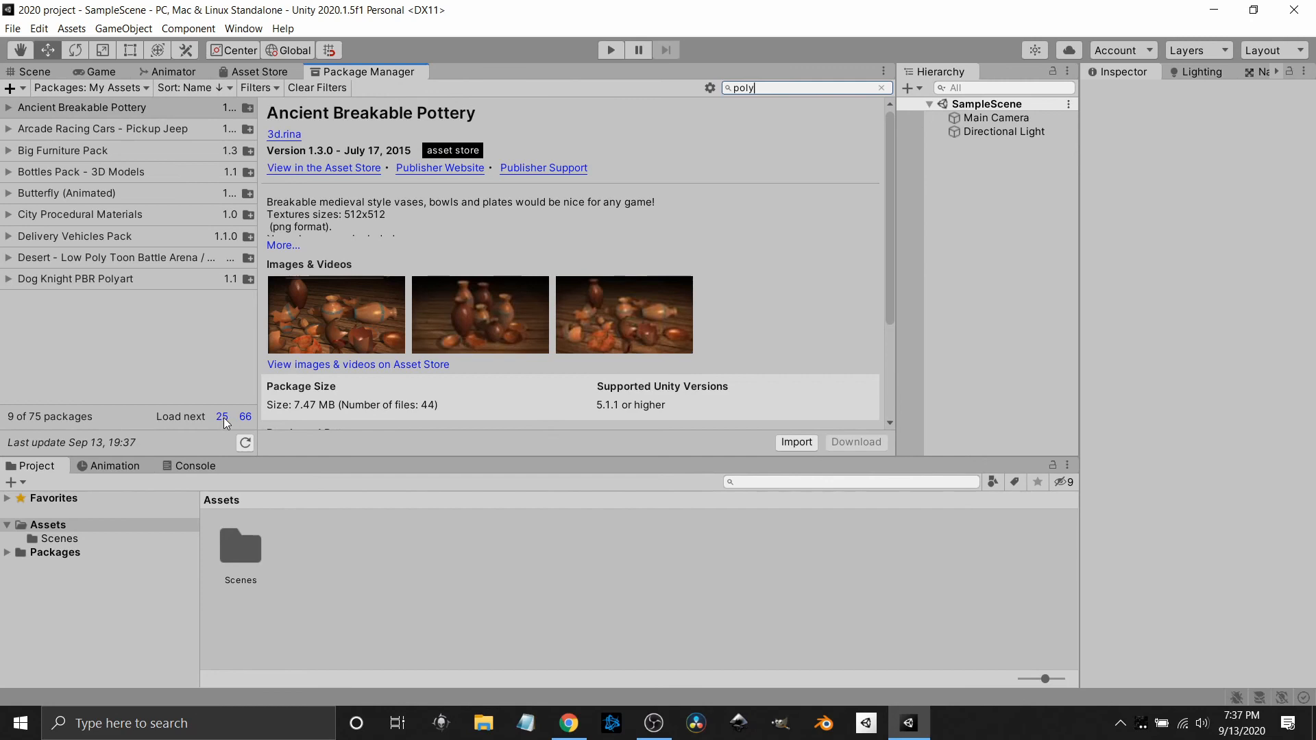
Step: Load the next 25 'poly' results and scroll down through the 34 listed packages
{"action": "left_click", "coordinate": [222, 416]}
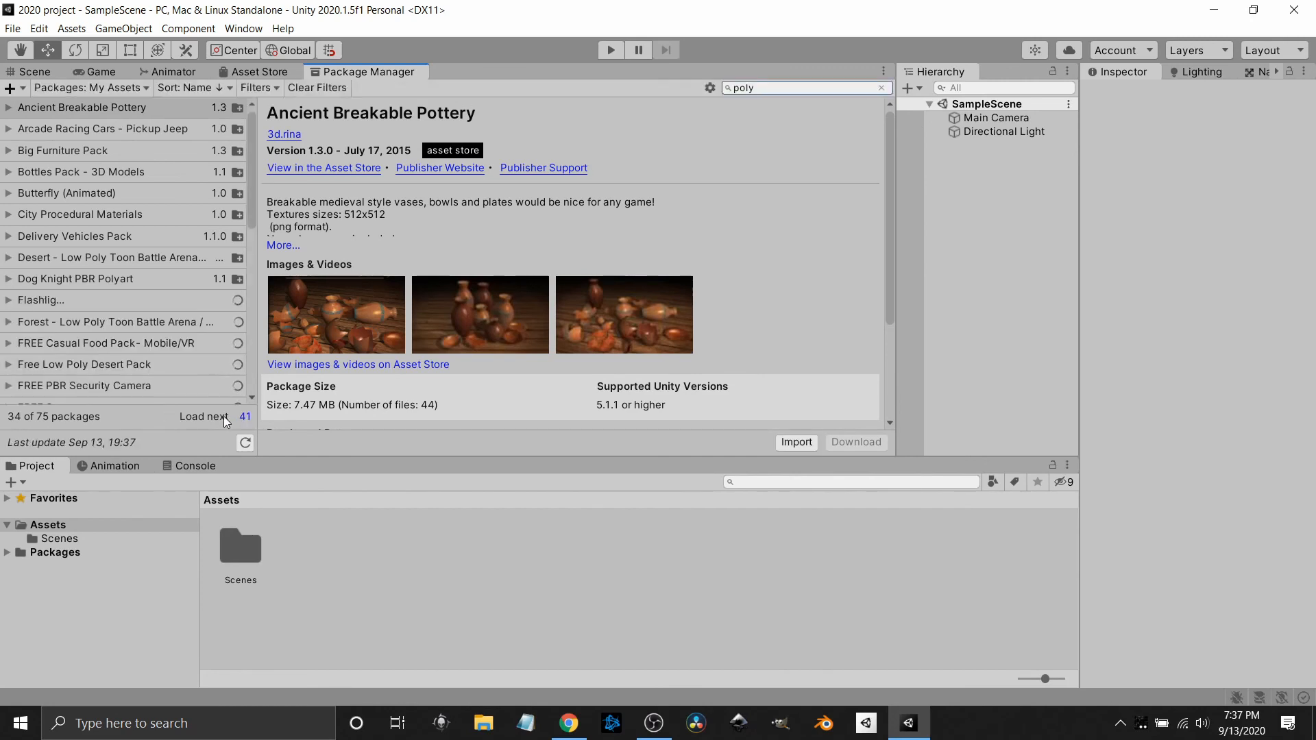
{"action": "scroll", "scroll_direction": "down", "scroll_amount": 3}
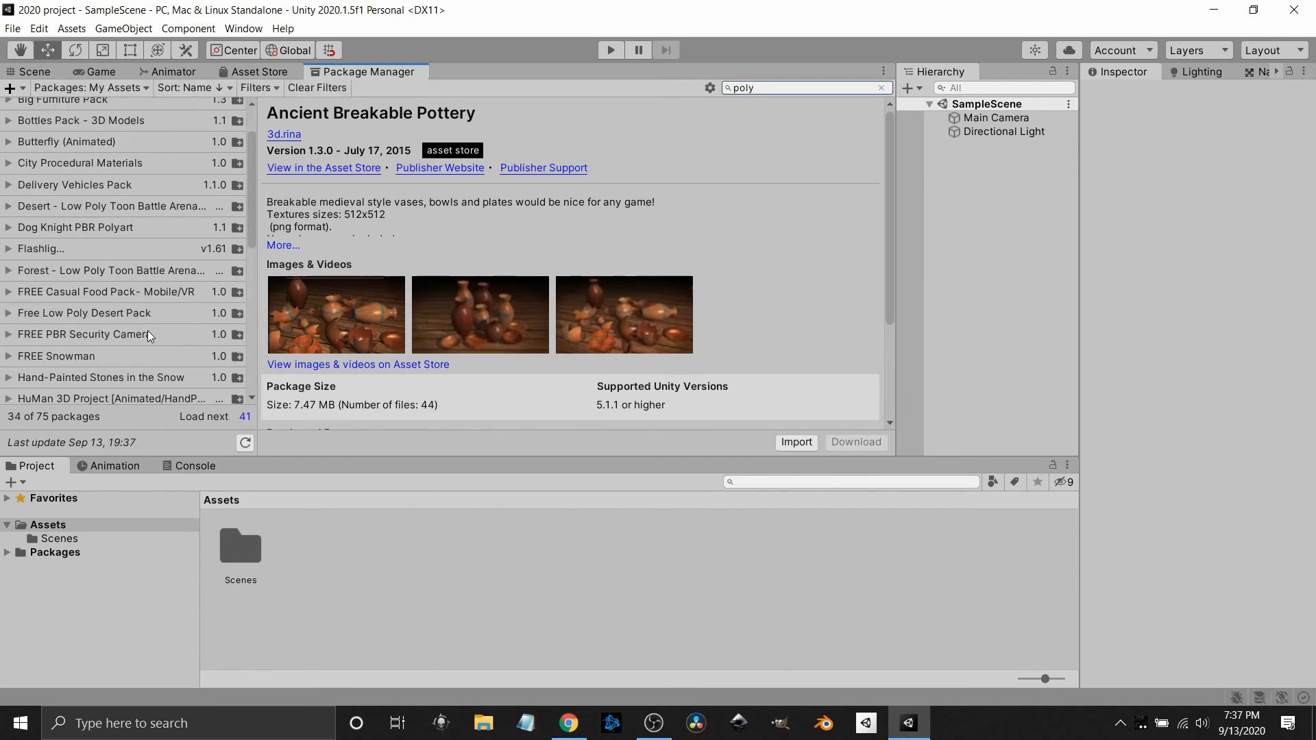
{"action": "scroll", "scroll_direction": "down", "scroll_amount": 3}
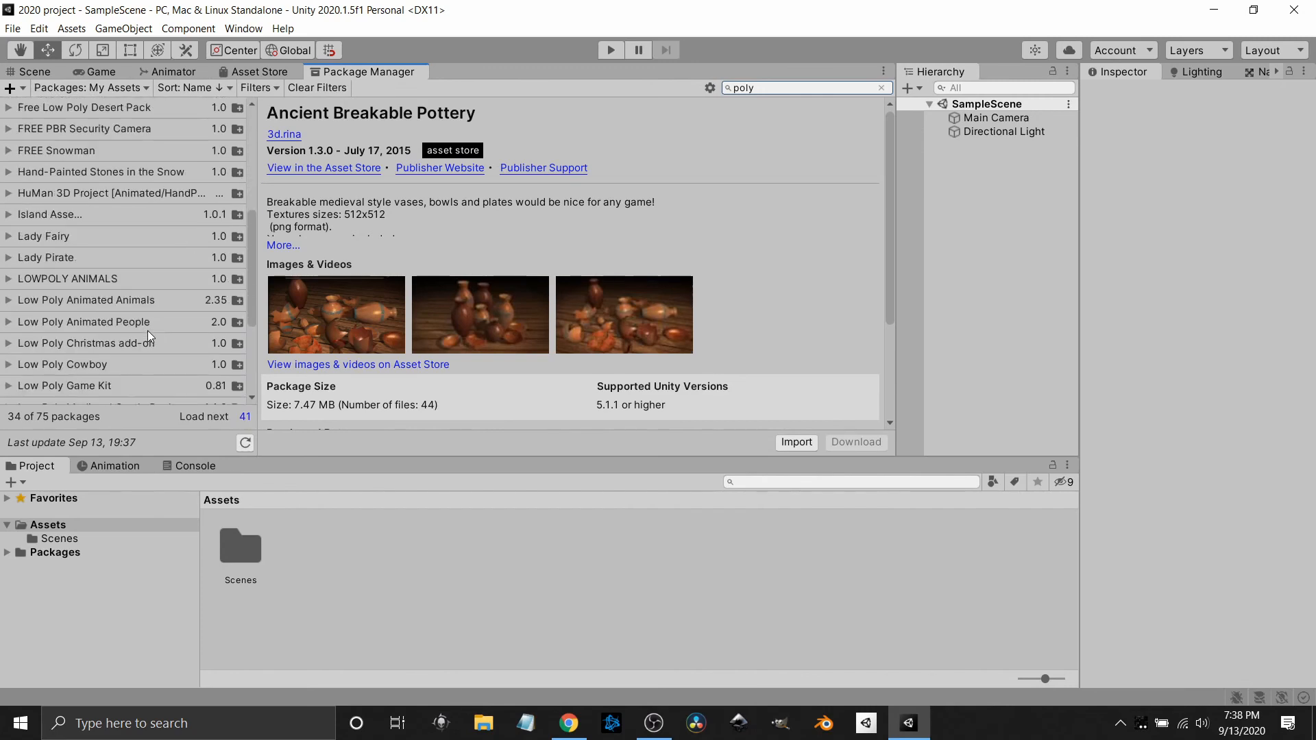
{"action": "scroll", "scroll_direction": "down", "scroll_amount": 3}
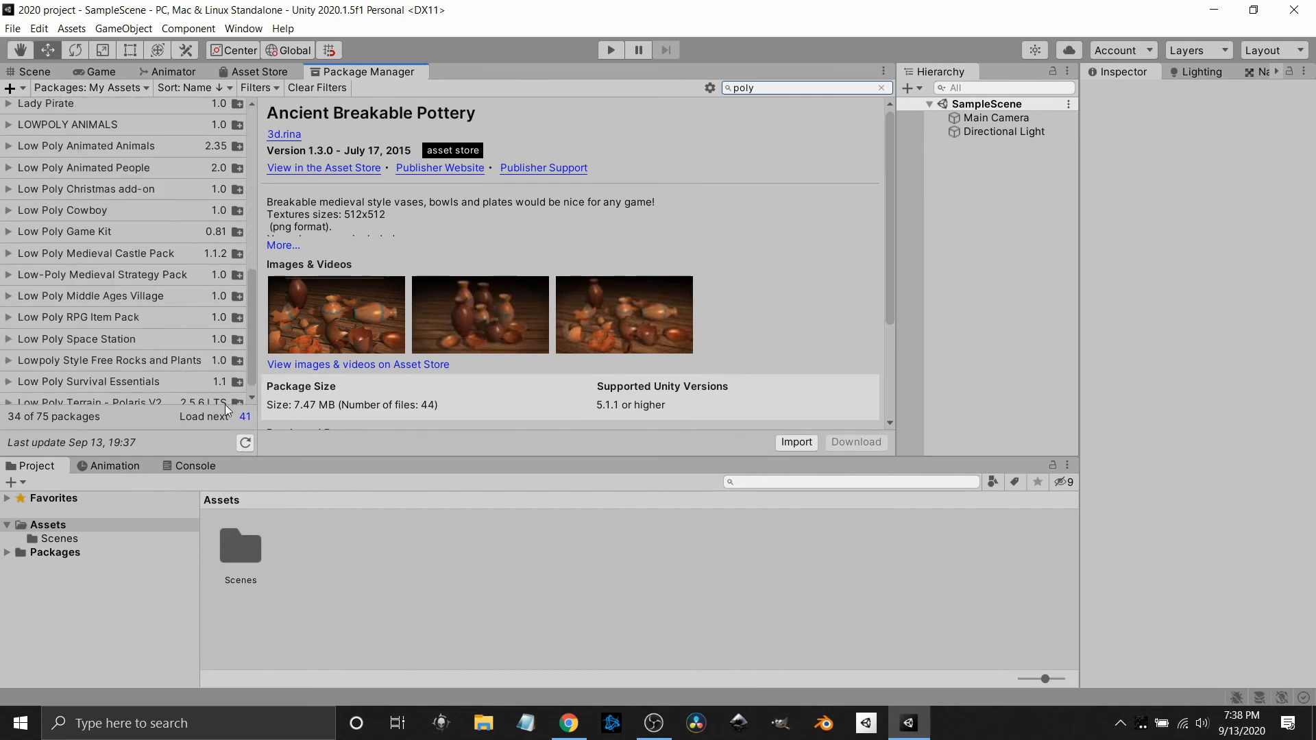
{"action": "mouse_move", "coordinate": [236, 421]}
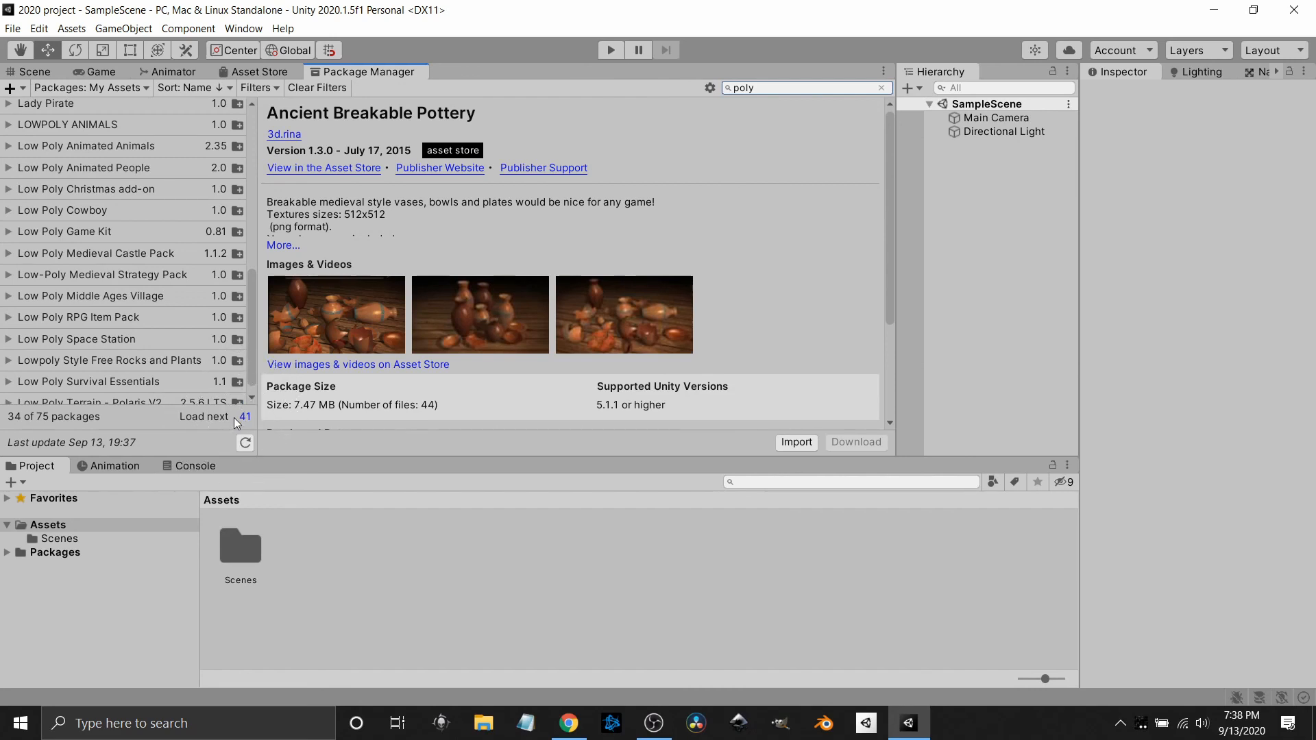